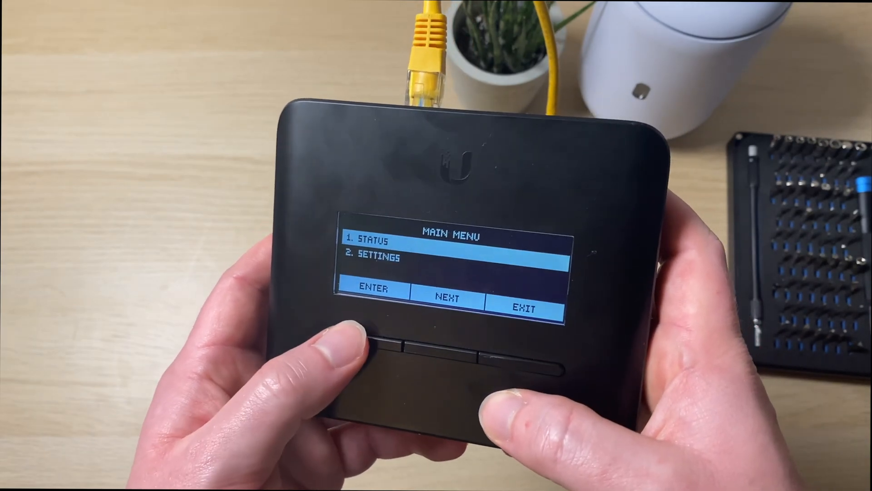
Step: Navigate the adapter's LCD from Main Menu into Settings and step through support file and factory reset entries
{"action": "left_click", "coordinate": [373, 290]}
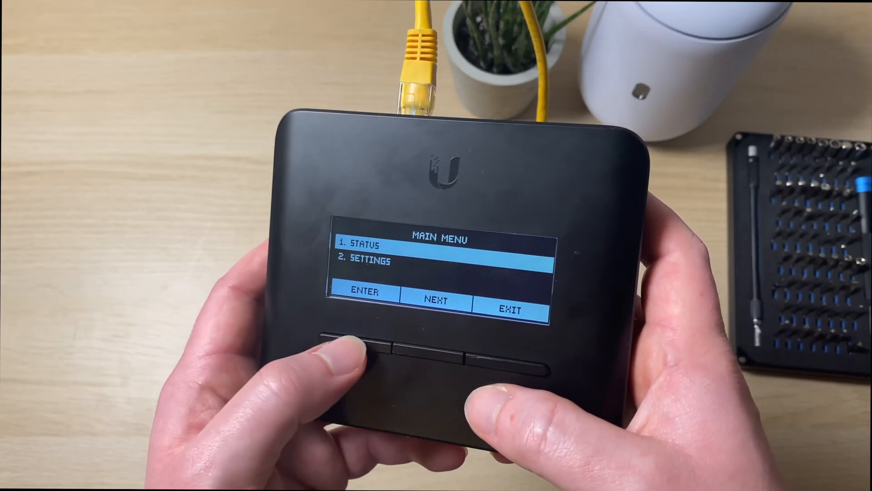
{"action": "left_click", "coordinate": [361, 351]}
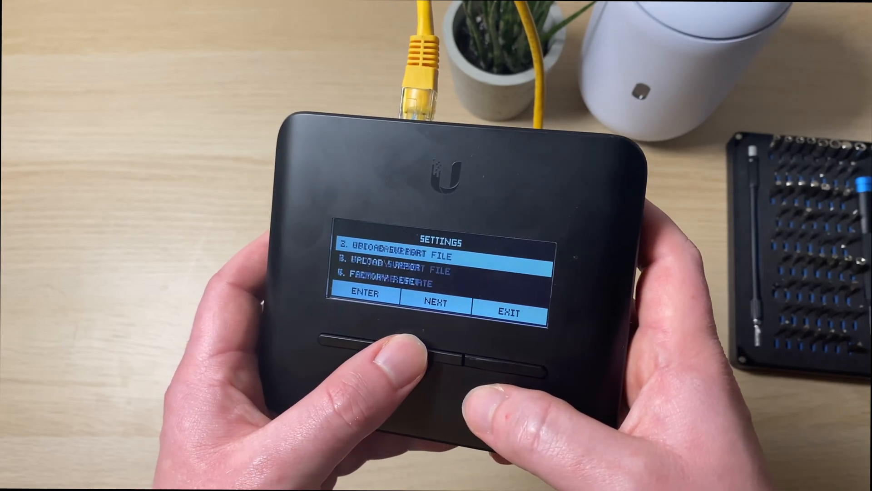
{"action": "left_click", "coordinate": [433, 304]}
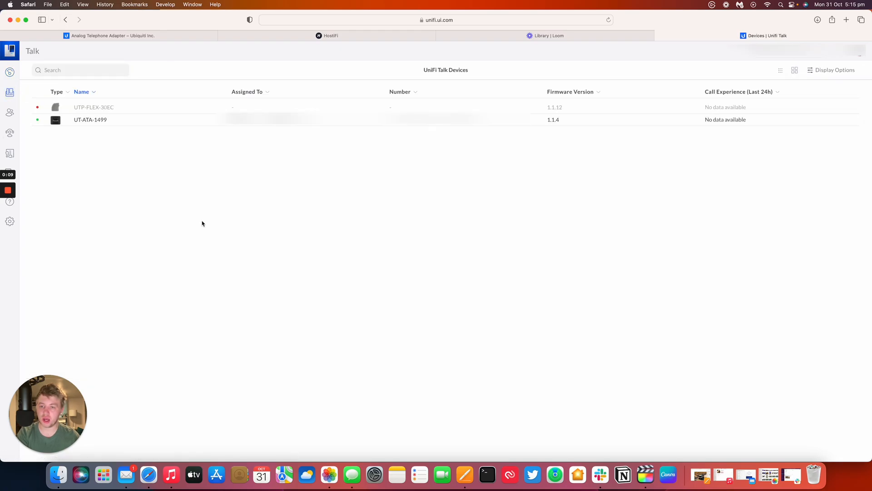
{"action": "mouse_move", "coordinate": [206, 203]}
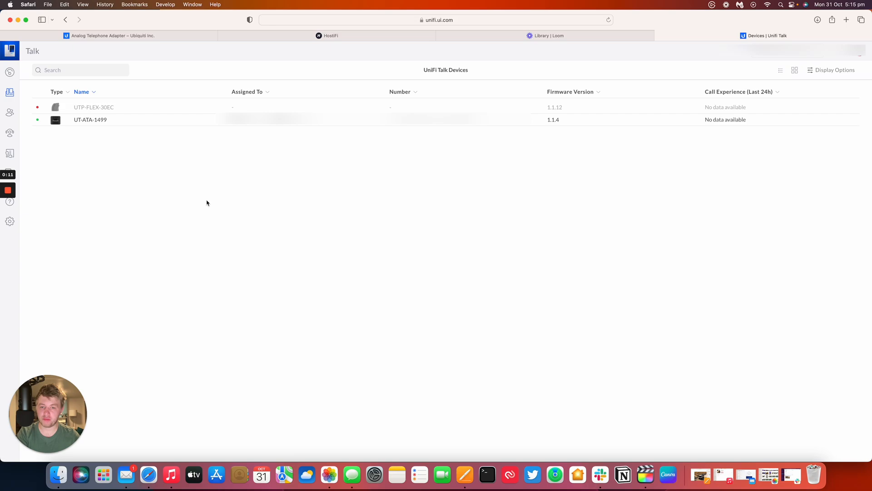
{"action": "mouse_move", "coordinate": [111, 120]}
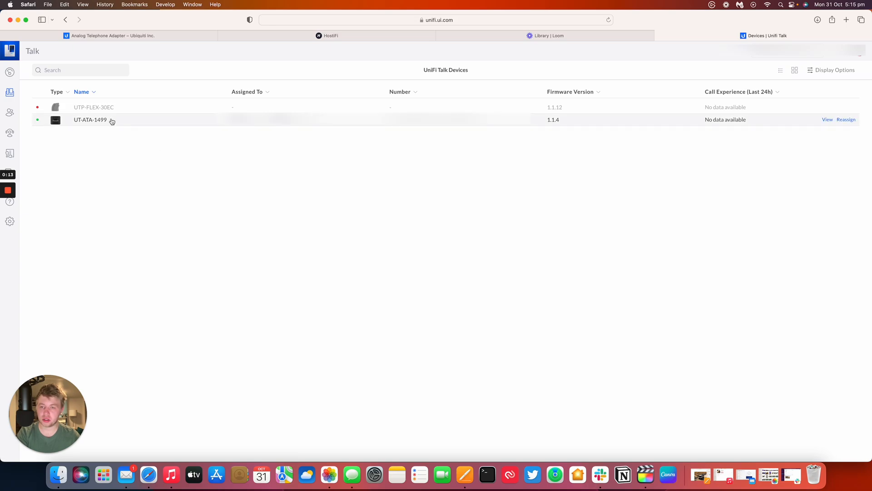
Step: Show the UT-ATA-1499 adapter's side panel with general info and its two phone lines
{"action": "left_click", "coordinate": [90, 120]}
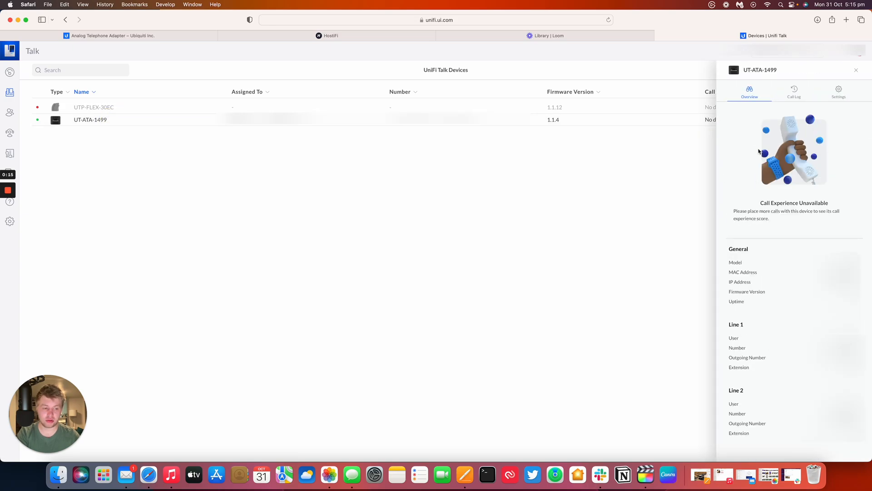
{"action": "mouse_move", "coordinate": [796, 448]}
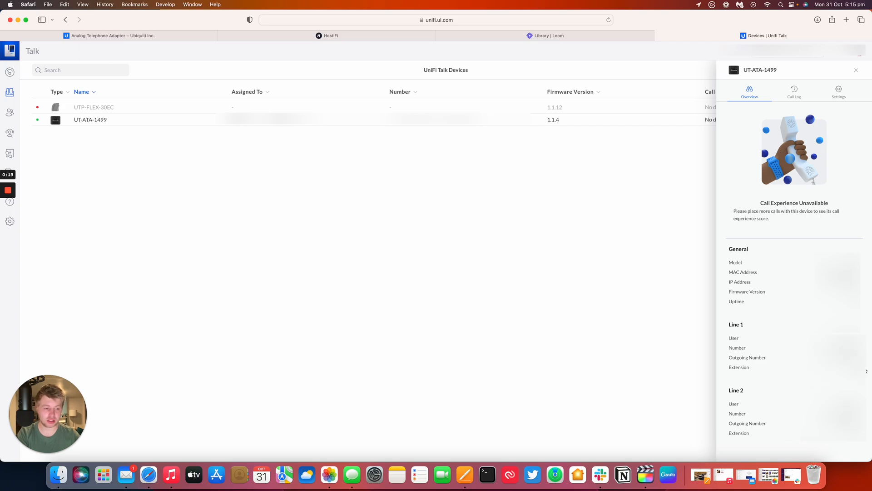
{"action": "mouse_move", "coordinate": [771, 132]}
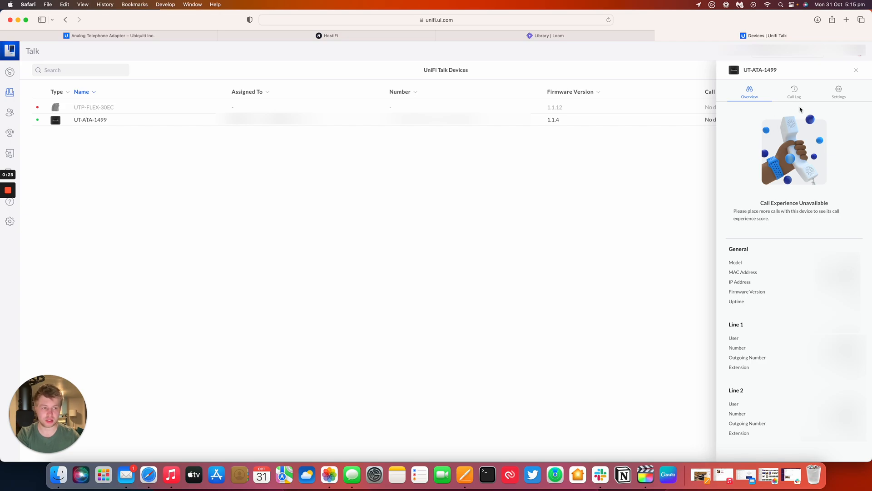
{"action": "left_click", "coordinate": [795, 91]}
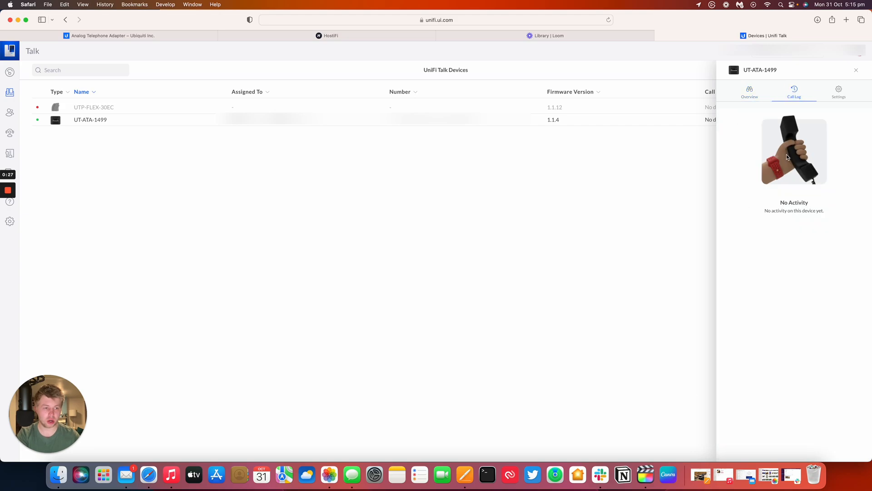
{"action": "left_click", "coordinate": [838, 90]}
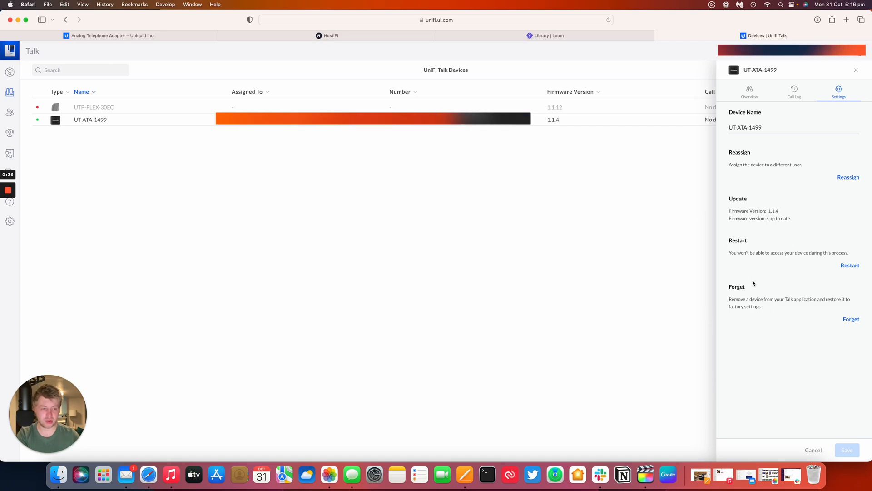
{"action": "left_click", "coordinate": [749, 90]}
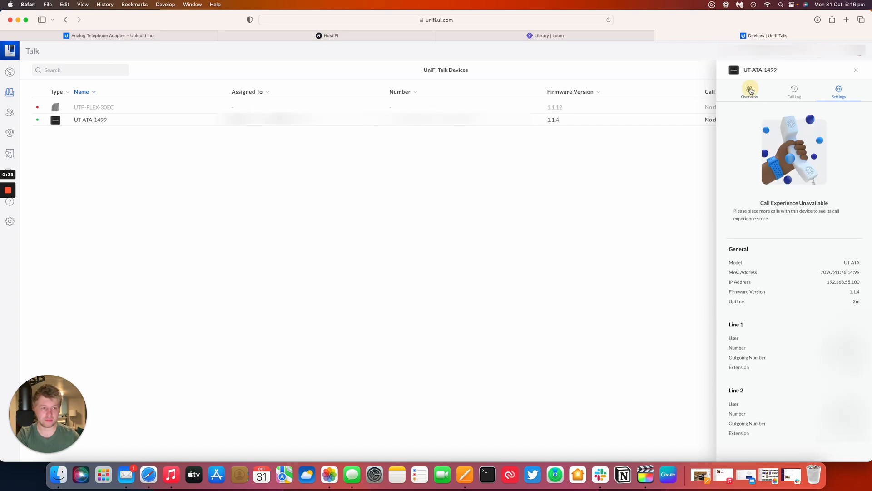
{"action": "left_click", "coordinate": [749, 90]}
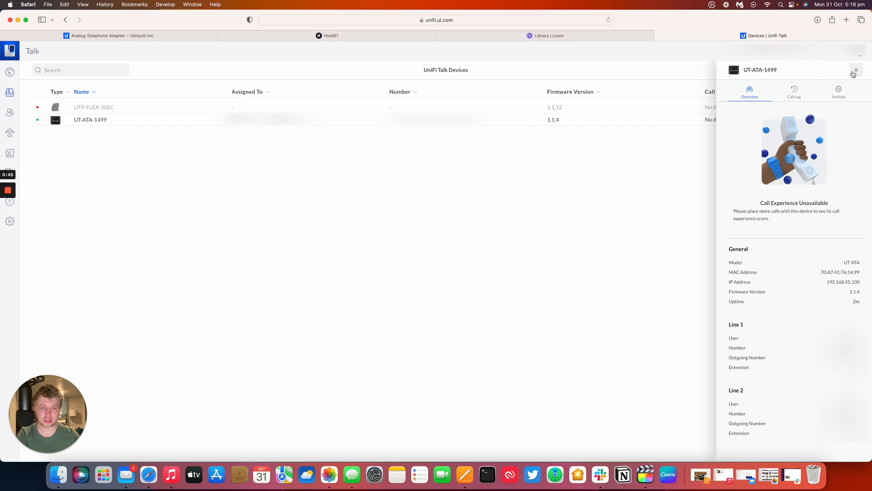
Step: Dismiss the adapter panel and reach the Porting settings for transferring existing numbers
{"action": "left_click", "coordinate": [856, 74]}
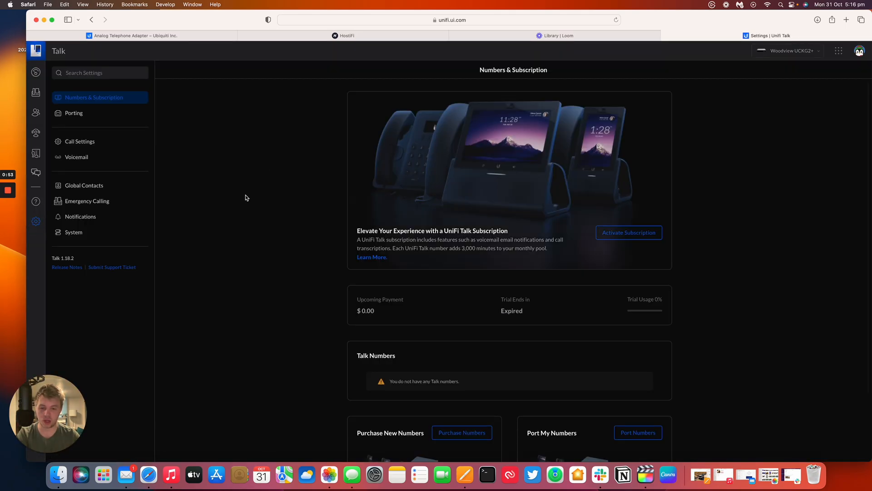
{"action": "scroll", "scroll_direction": "down", "scroll_amount": 3}
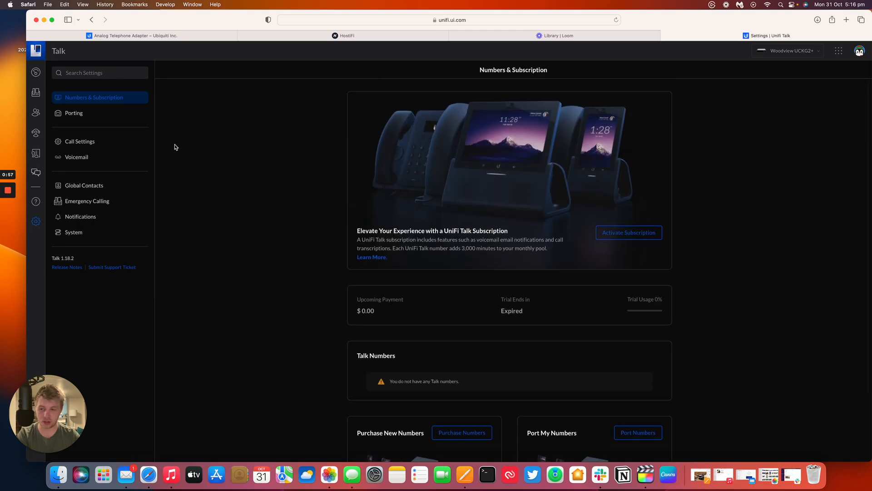
{"action": "left_click", "coordinate": [74, 113]}
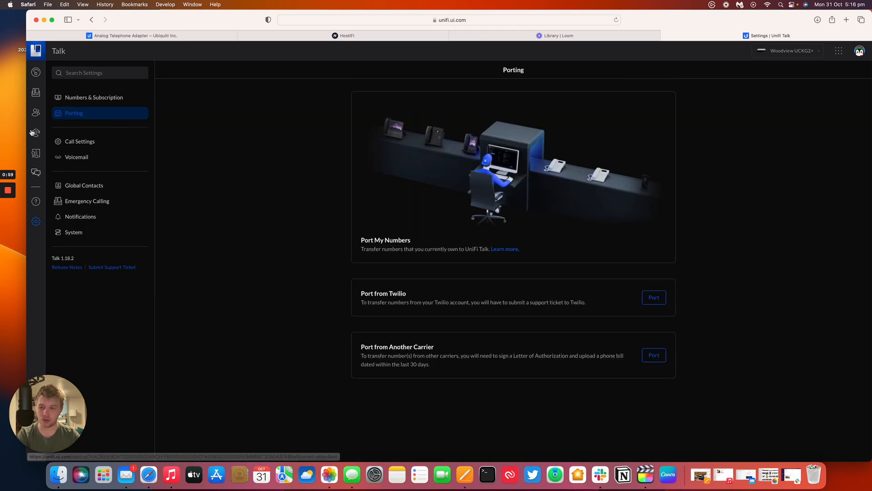
Step: Return to the Talk devices list showing UT-ATA-1499 online on firmware 1.1.4
{"action": "left_click", "coordinate": [35, 92]}
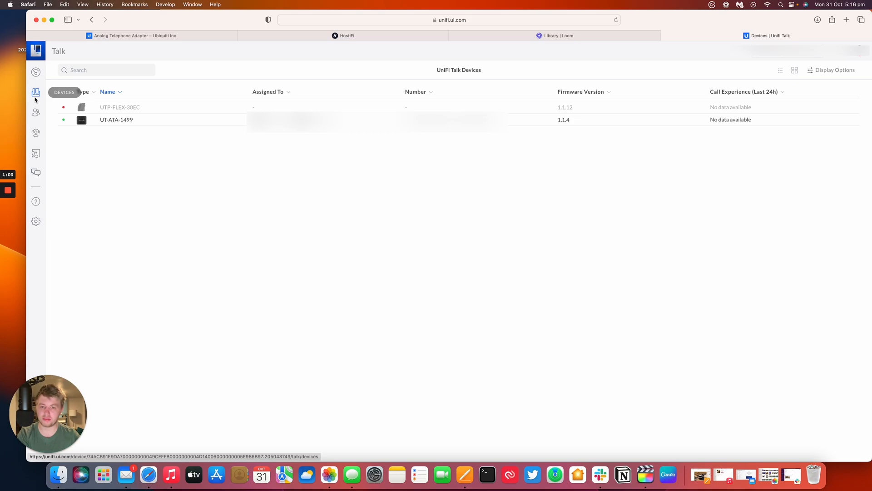
{"action": "mouse_move", "coordinate": [117, 120]}
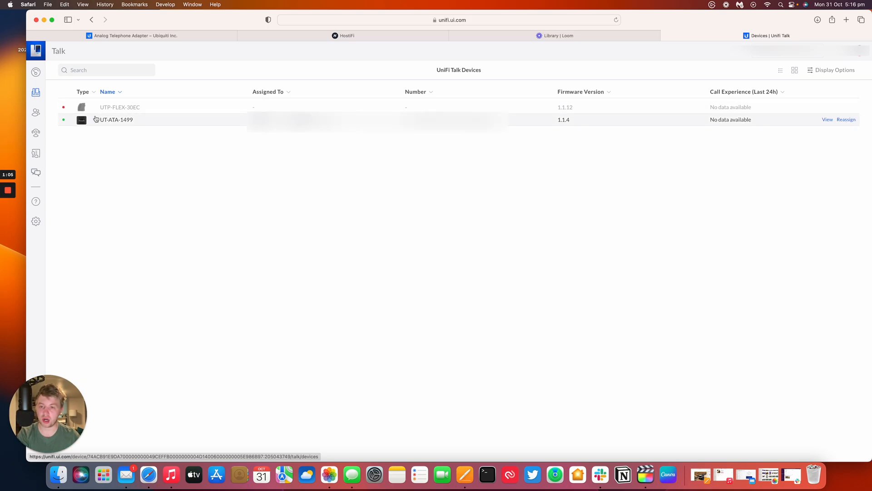